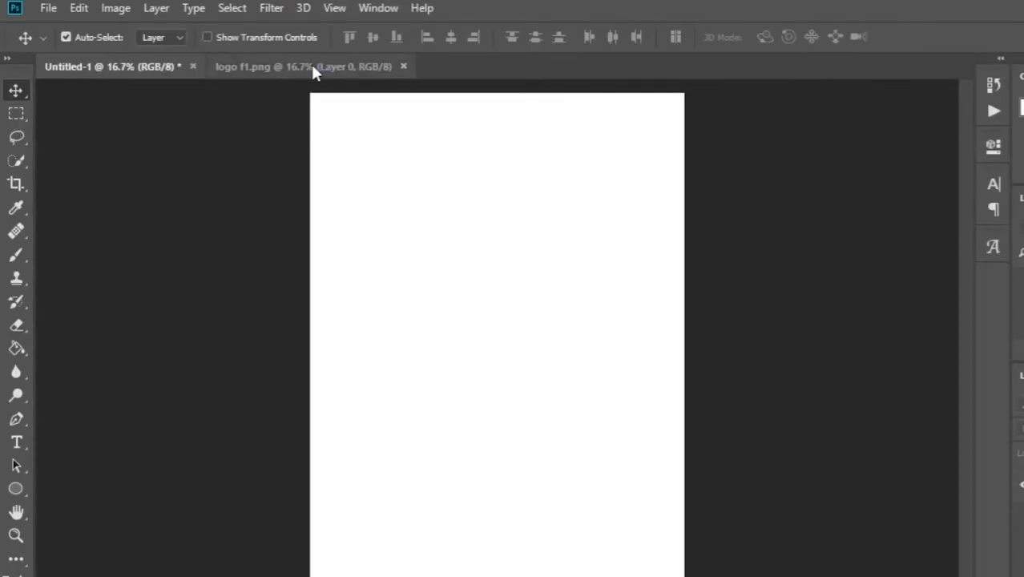
pyautogui.moveTo(61, 9)
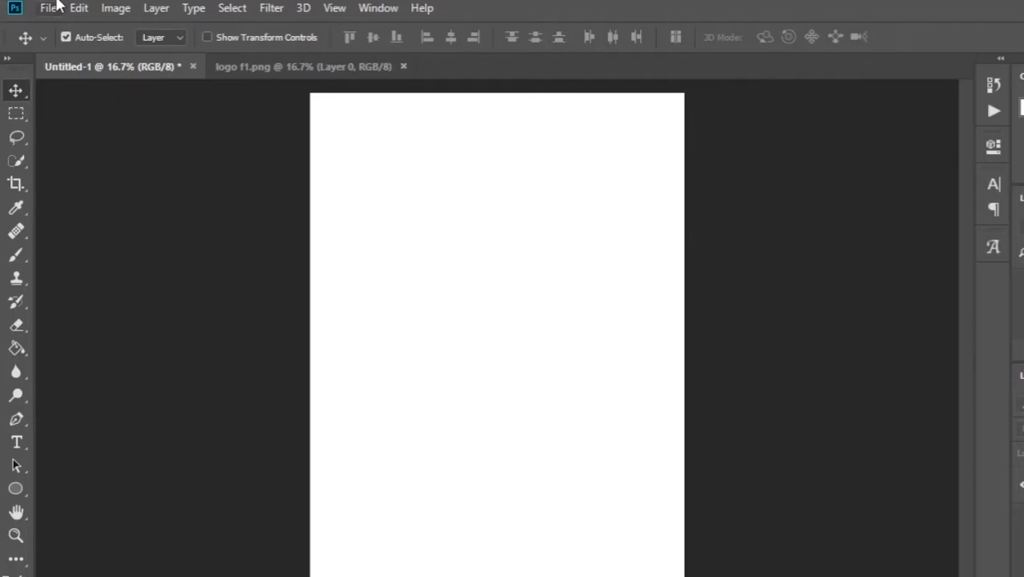
# Bring the logo from logo f1.png into Untitled-1 and position it on the page
pyautogui.click(76, 9)
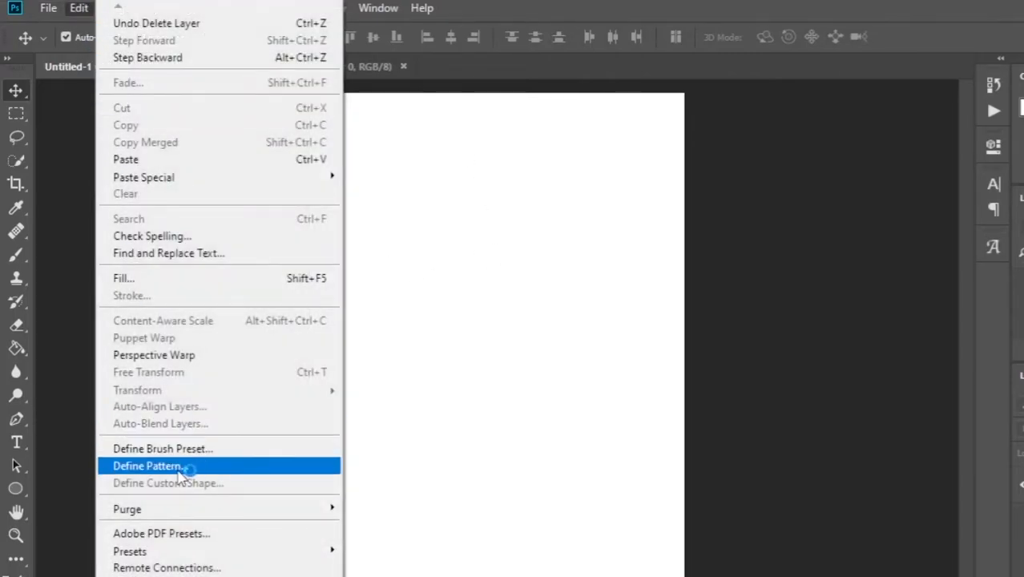
pyautogui.moveTo(153, 377)
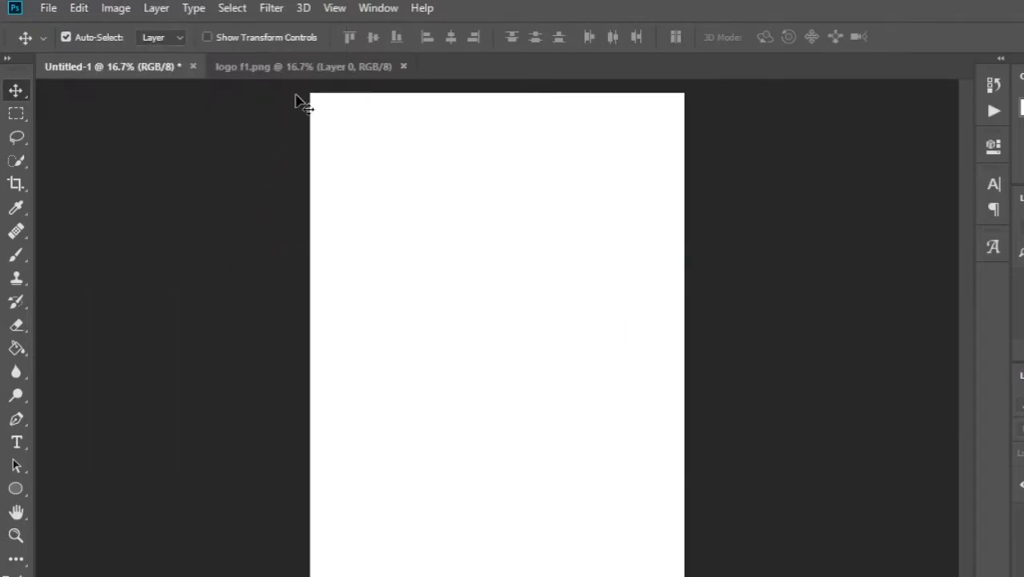
pyautogui.click(281, 66)
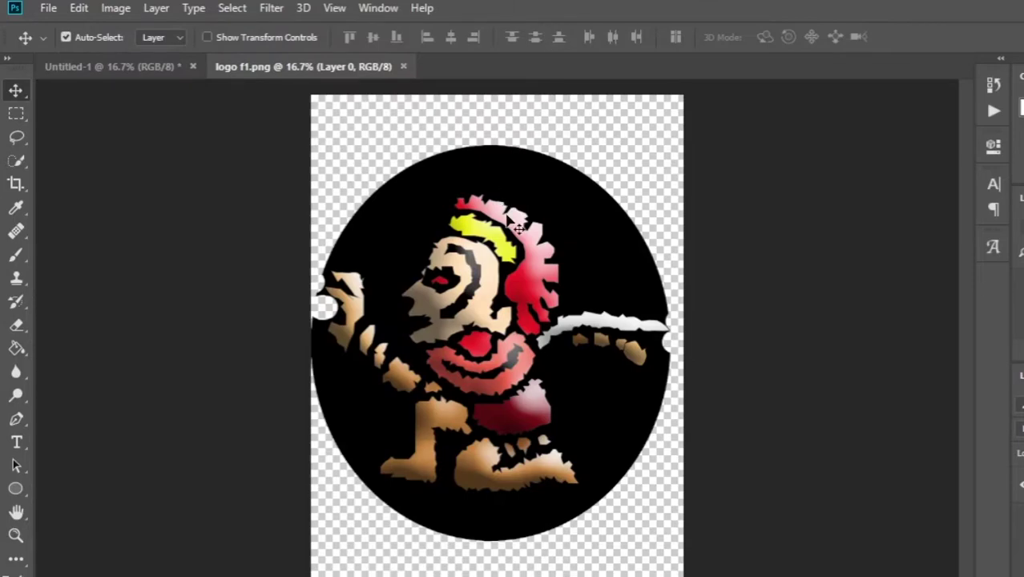
pyautogui.click(104, 66)
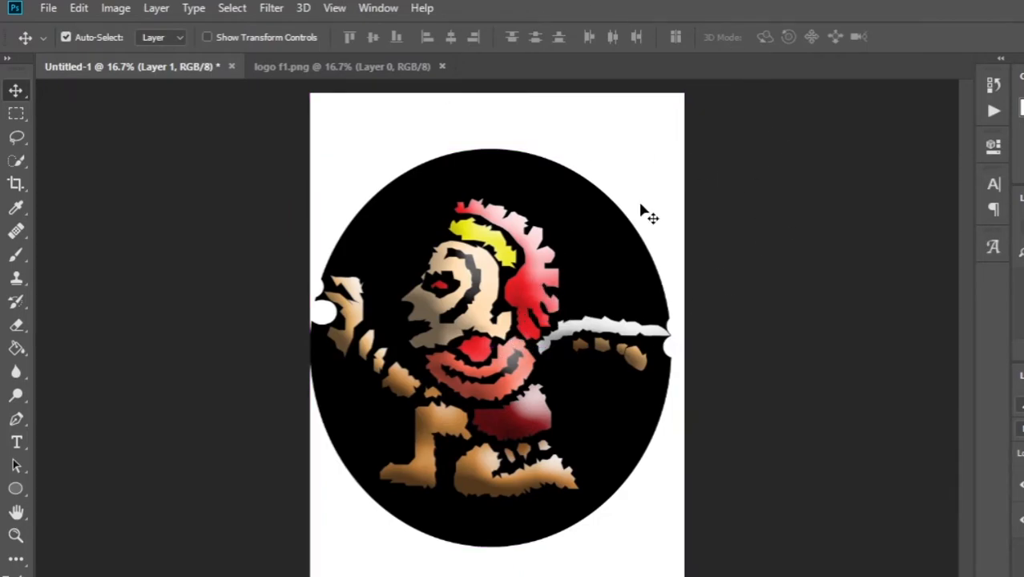
pyautogui.moveTo(521, 338)
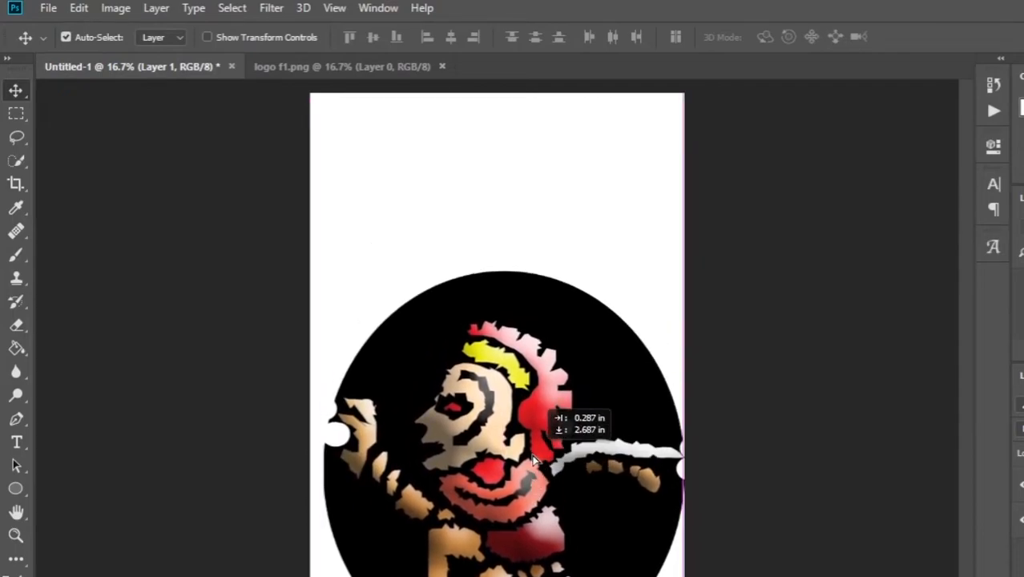
pyautogui.moveTo(537, 461); pyautogui.dragTo(528, 337)
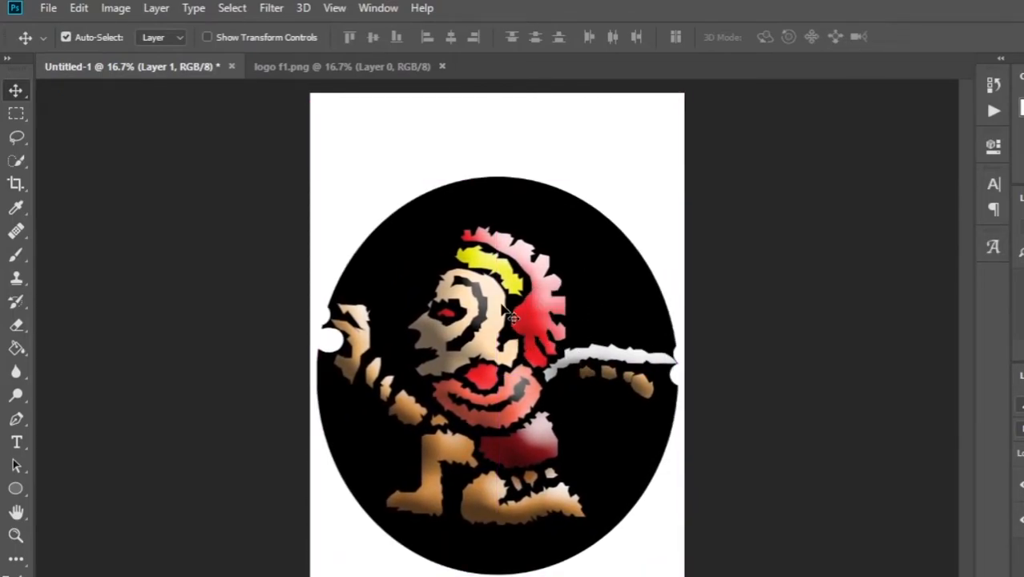
pyautogui.moveTo(102, 11)
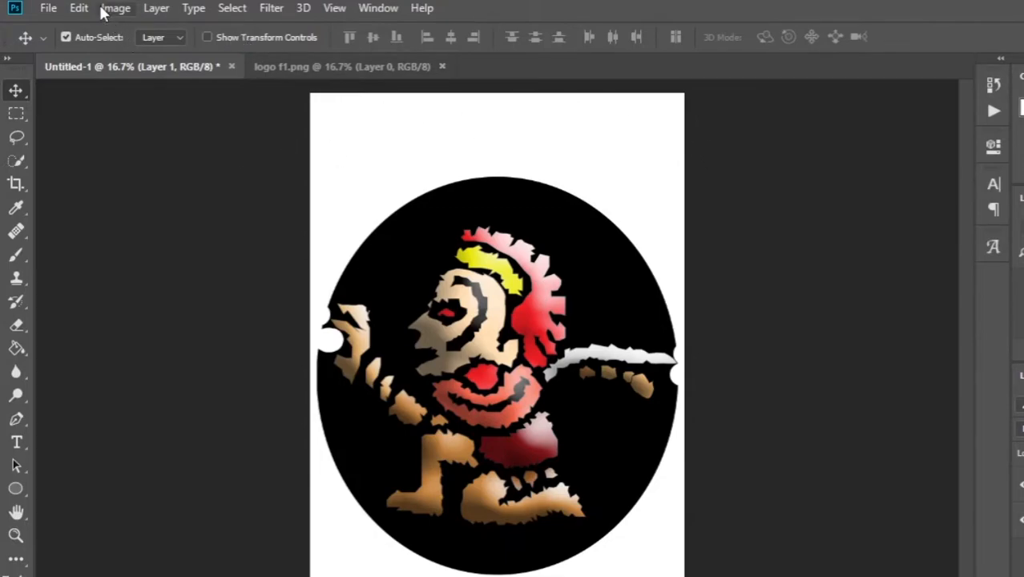
# Free Transform the logo down to about a third, move it top centre, and commit
pyautogui.click(79, 9)
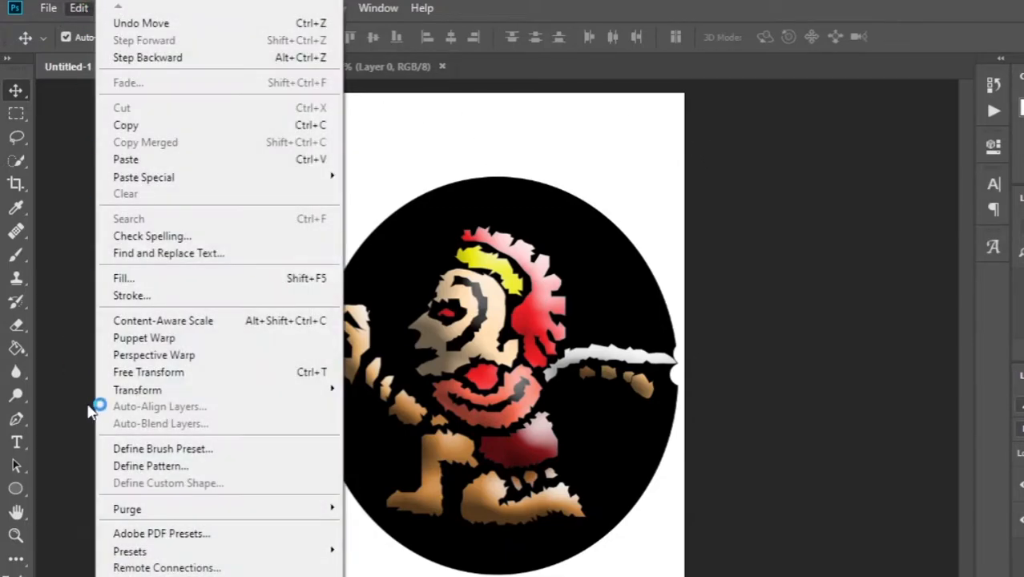
pyautogui.moveTo(148, 372)
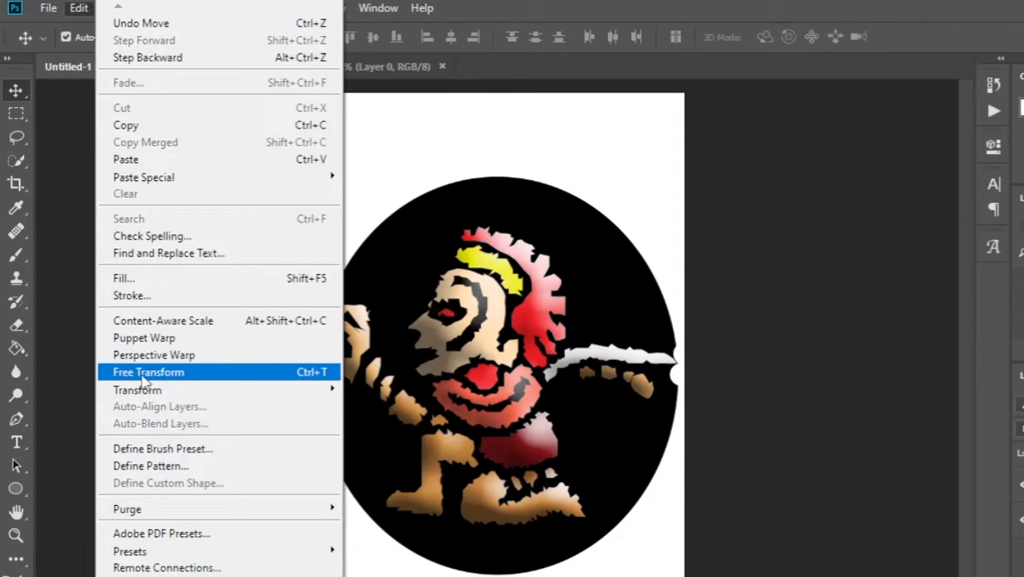
pyautogui.click(147, 372)
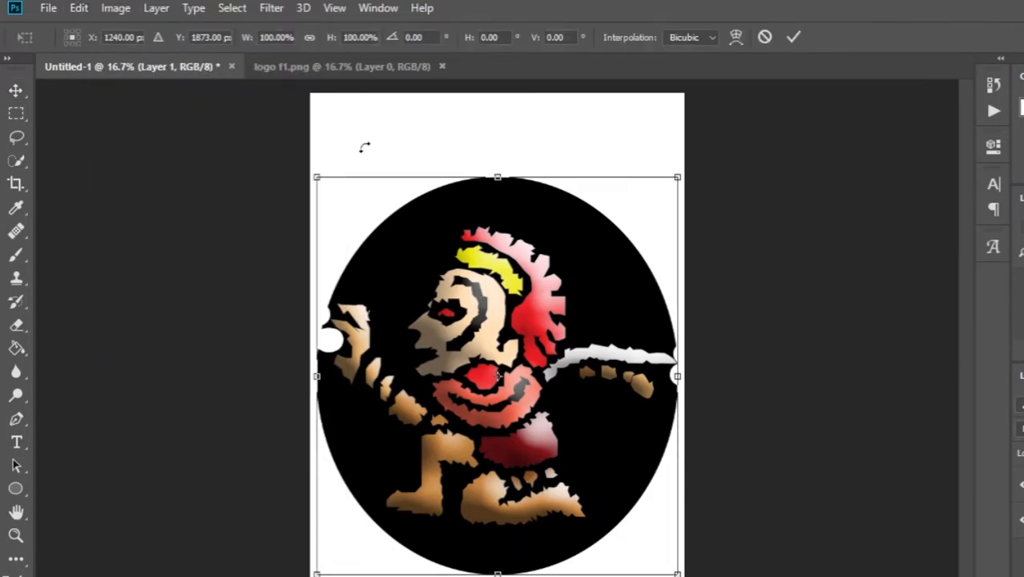
pyautogui.moveTo(668, 180)
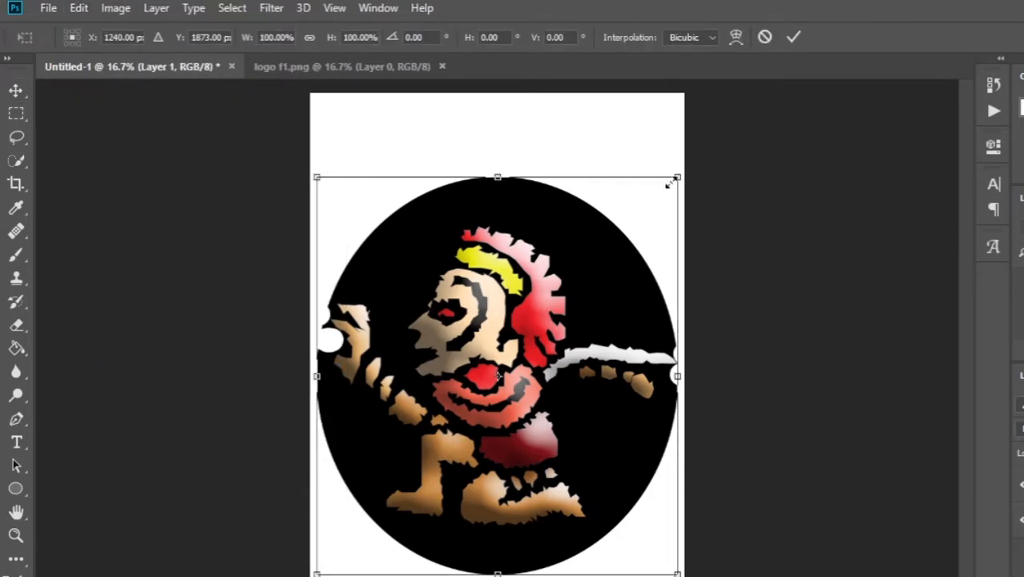
pyautogui.moveTo(675, 177)
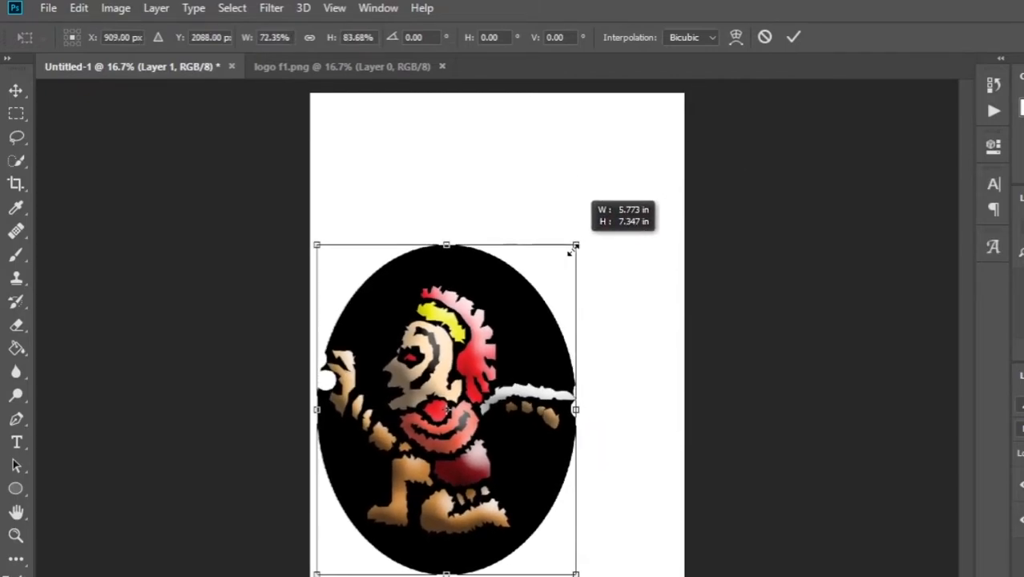
pyautogui.moveTo(575, 246); pyautogui.dragTo(551, 358)
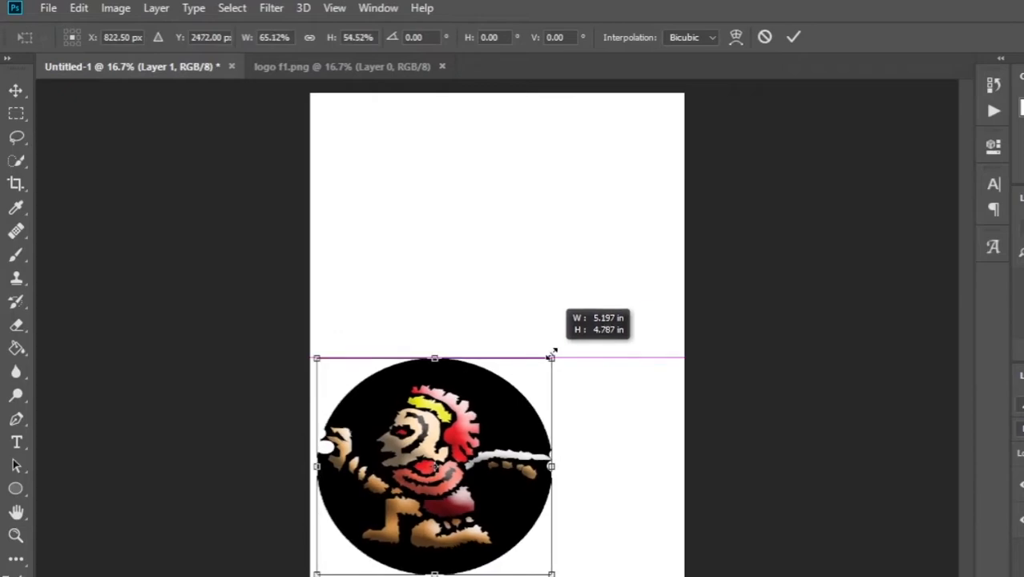
pyautogui.moveTo(433, 465); pyautogui.dragTo(575, 173)
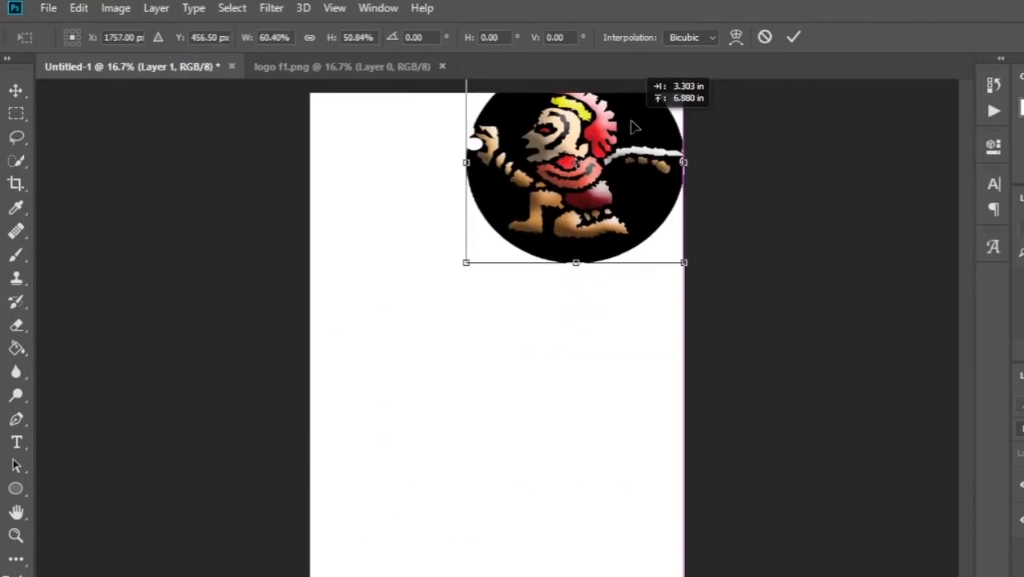
pyautogui.moveTo(684, 262); pyautogui.dragTo(632, 299)
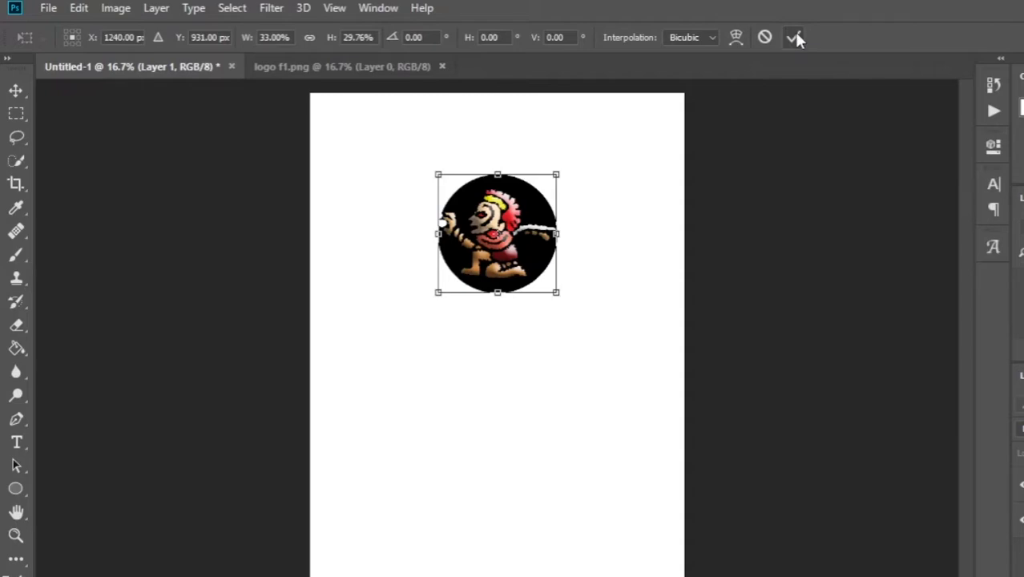
pyautogui.click(793, 37)
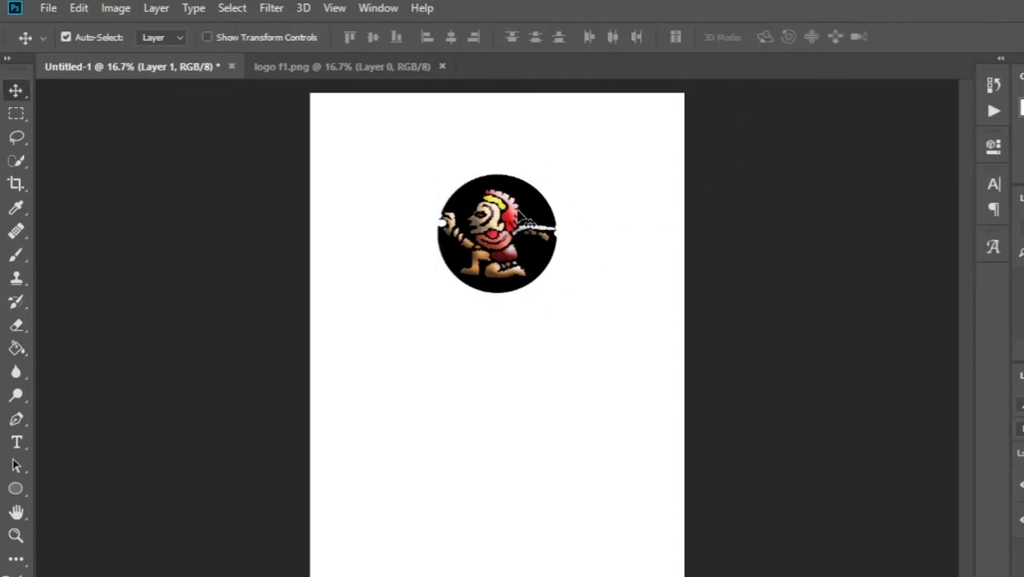
# Free Transform the logo, nudge it up-left, and apply Flip Vertical
pyautogui.click(72, 8)
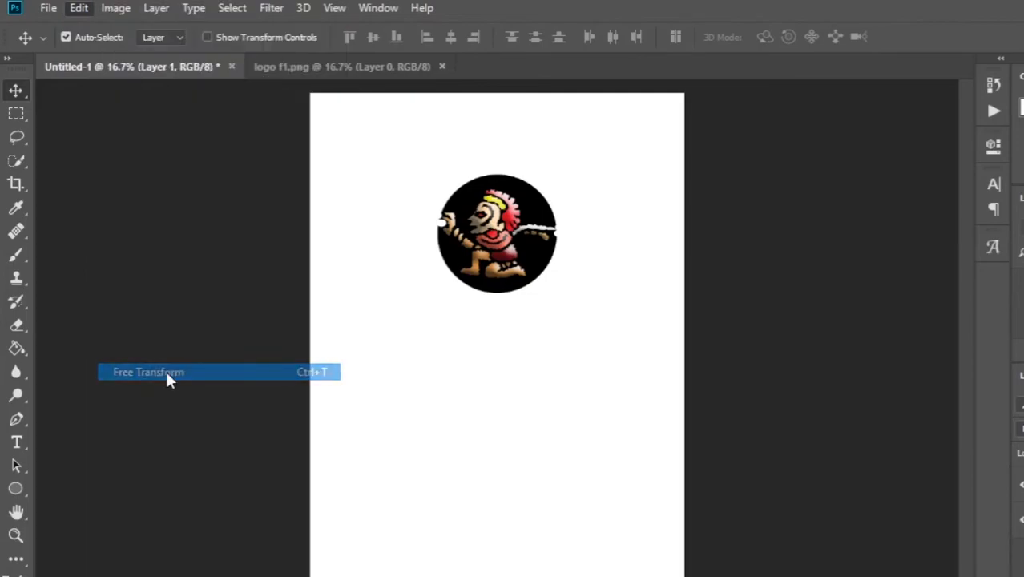
pyautogui.click(169, 372)
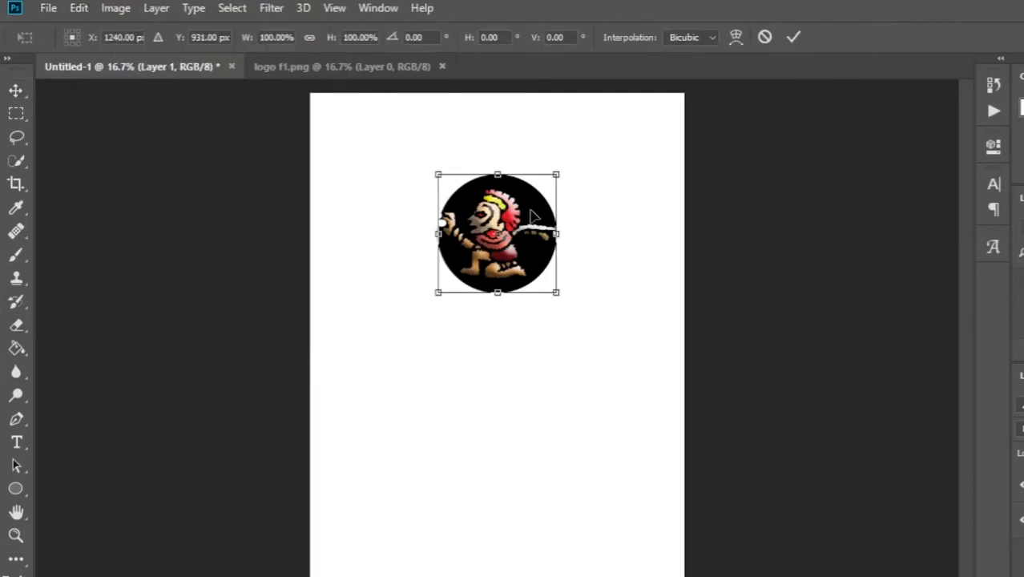
pyautogui.moveTo(497, 232); pyautogui.dragTo(473, 219)
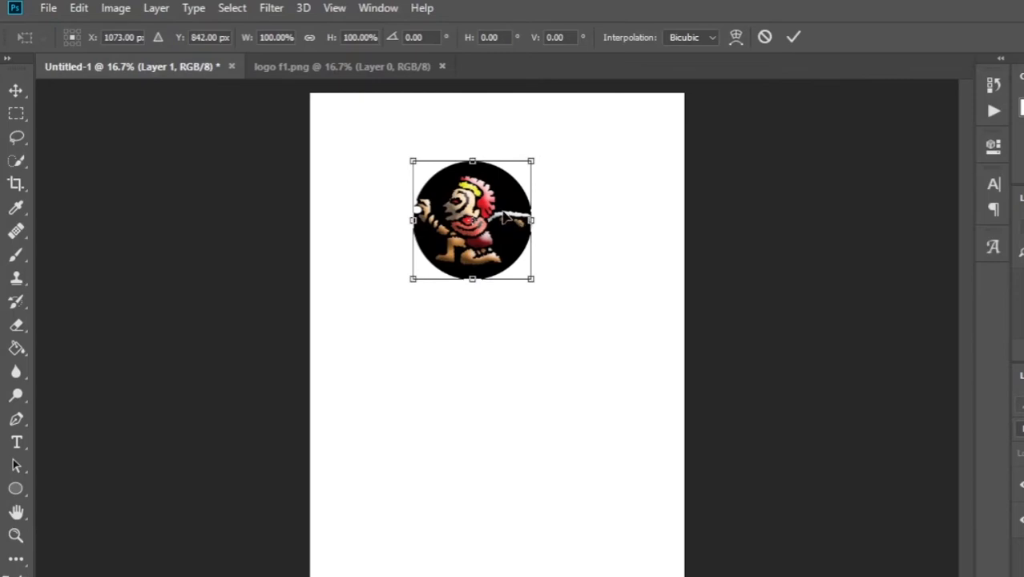
pyautogui.rightClick(504, 221)
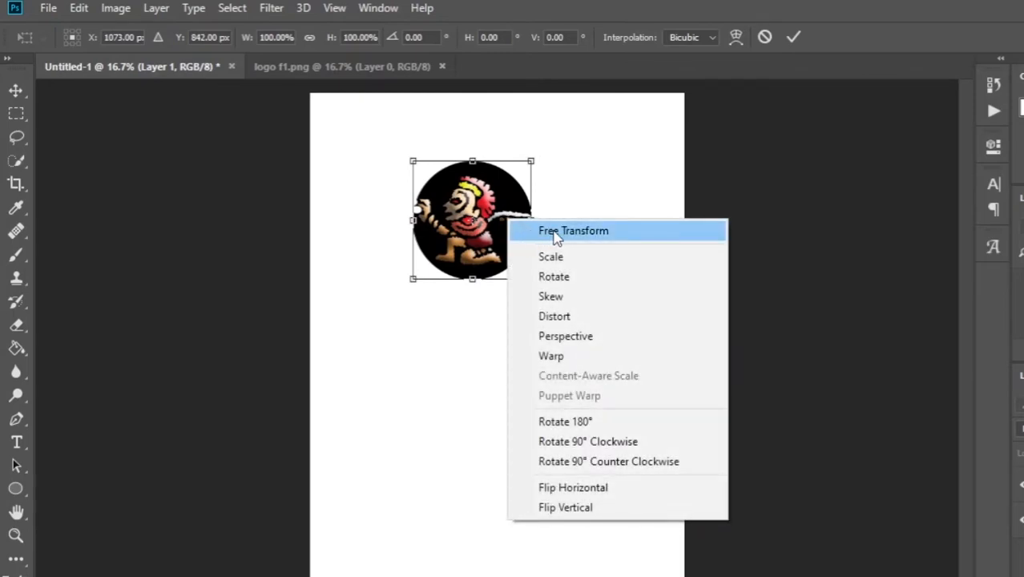
pyautogui.moveTo(566, 356)
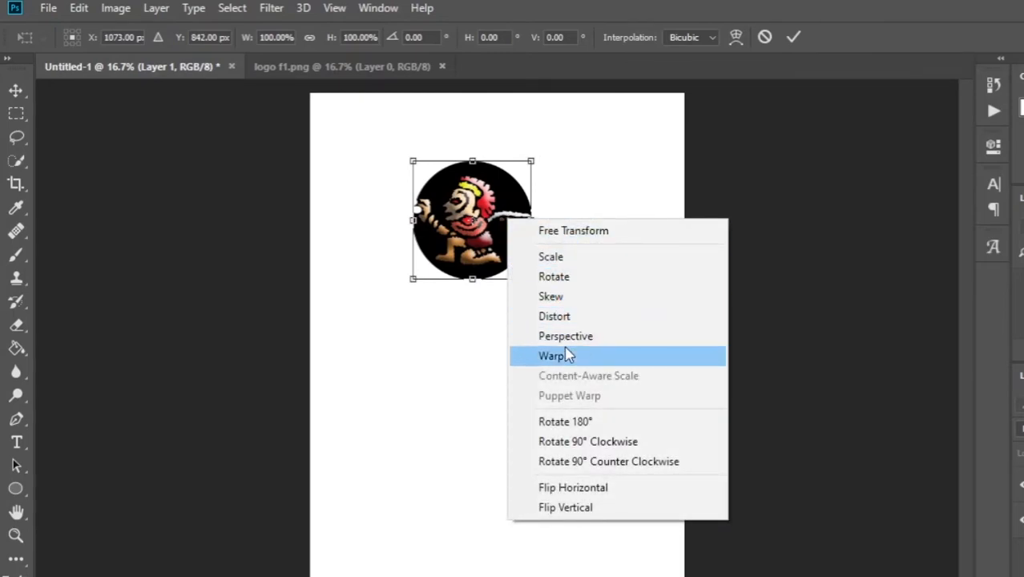
pyautogui.click(566, 508)
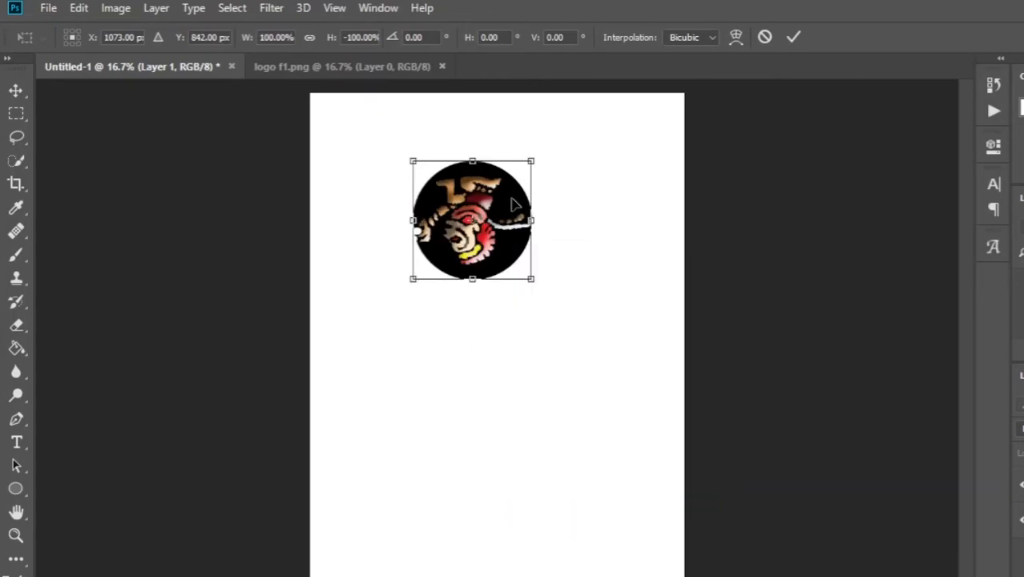